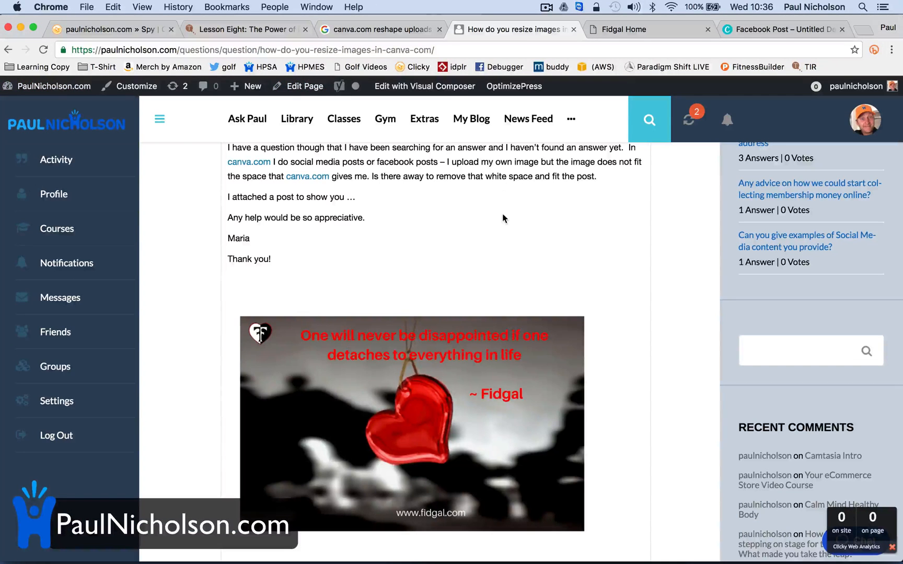
Read the PaulNicholson.com white-space question and heart image, then return to the Facebook Post design.
{"action": "scroll", "scroll_direction": "up", "scroll_amount": 3}
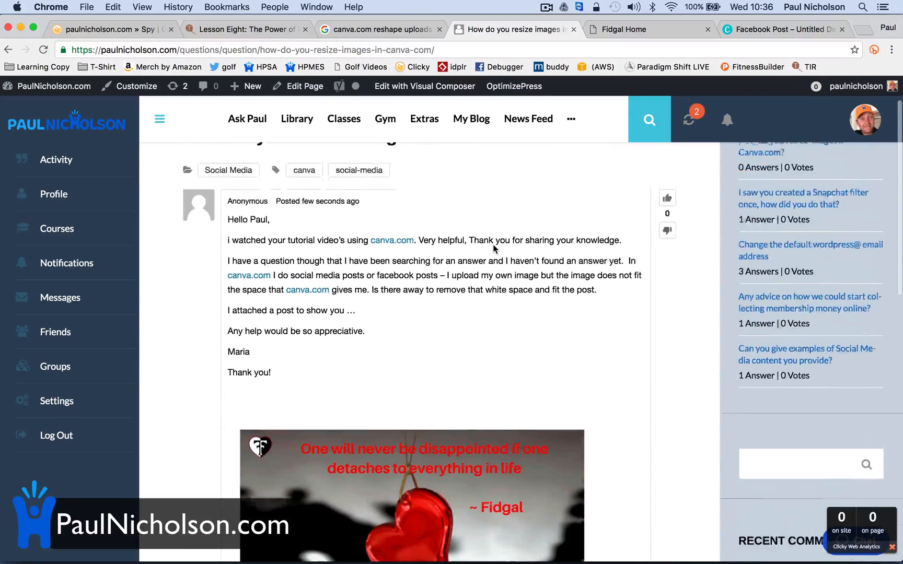
{"action": "scroll", "scroll_direction": "up", "scroll_amount": 3}
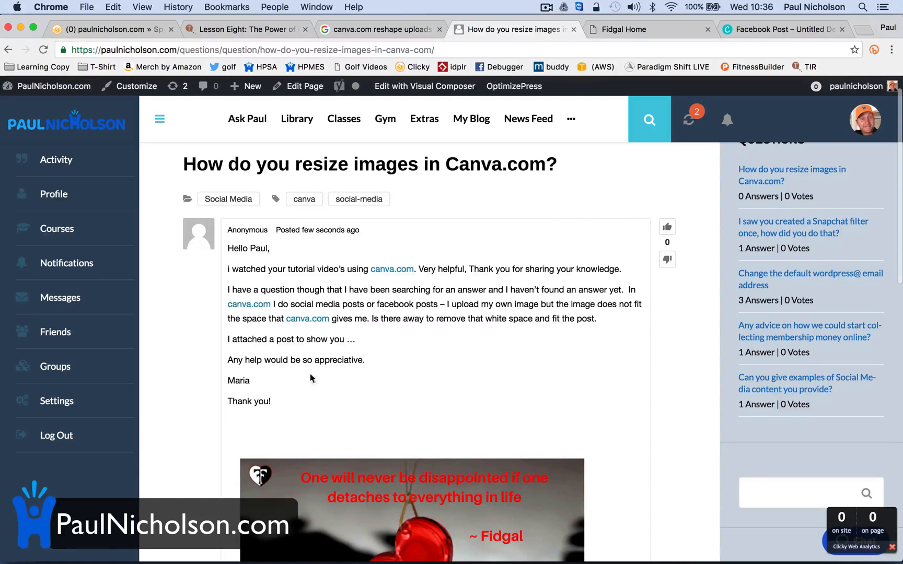
{"action": "scroll", "scroll_direction": "down", "scroll_amount": 3}
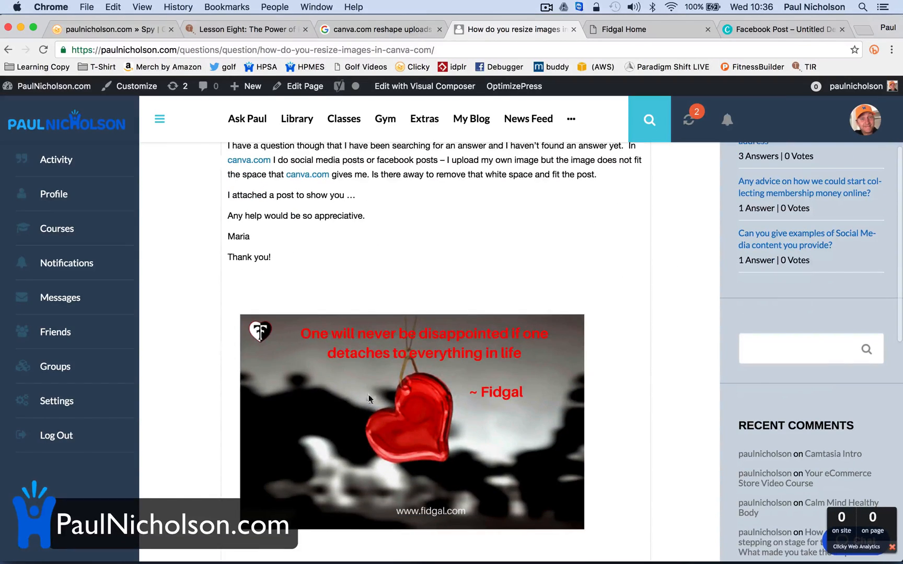
{"action": "scroll", "scroll_direction": "up", "scroll_amount": 3}
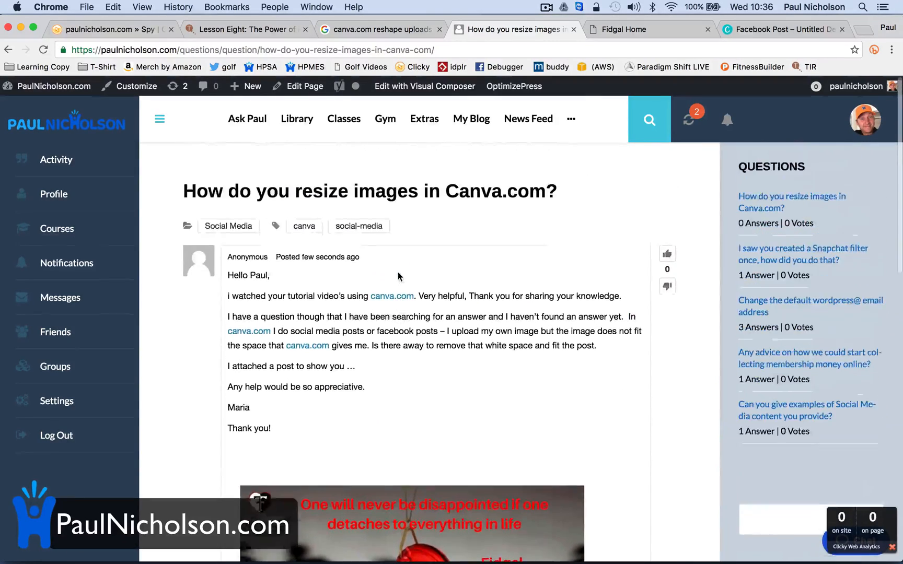
{"action": "scroll", "scroll_direction": "down", "scroll_amount": 3}
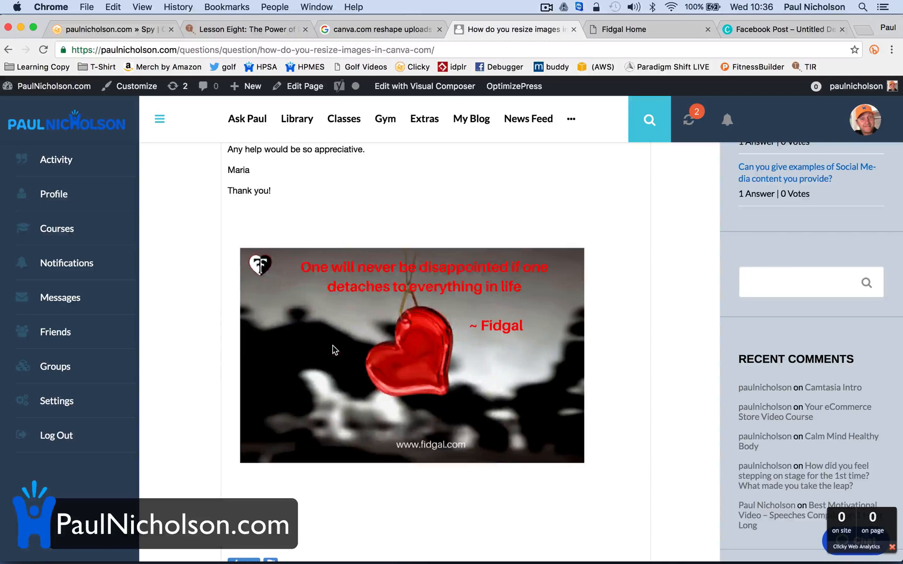
{"action": "left_click", "coordinate": [783, 30]}
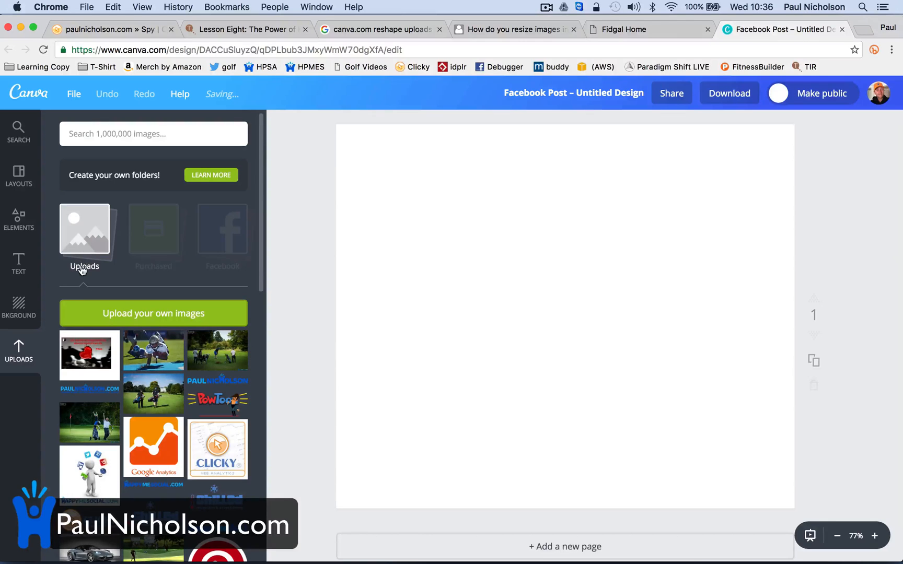
Add the heart quote image from Uploads and drag it larger than the canvas sides.
{"action": "left_click", "coordinate": [89, 354]}
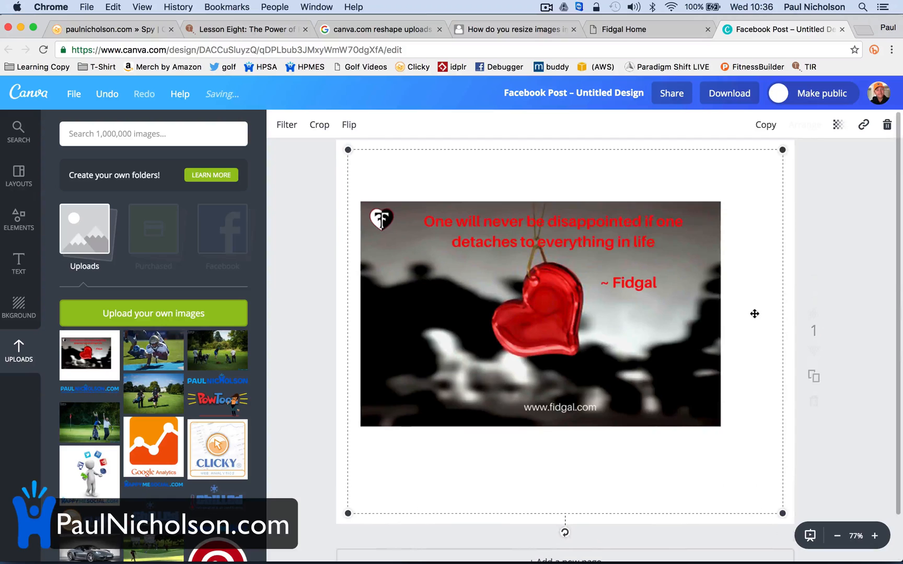
{"action": "left_click", "coordinate": [837, 536]}
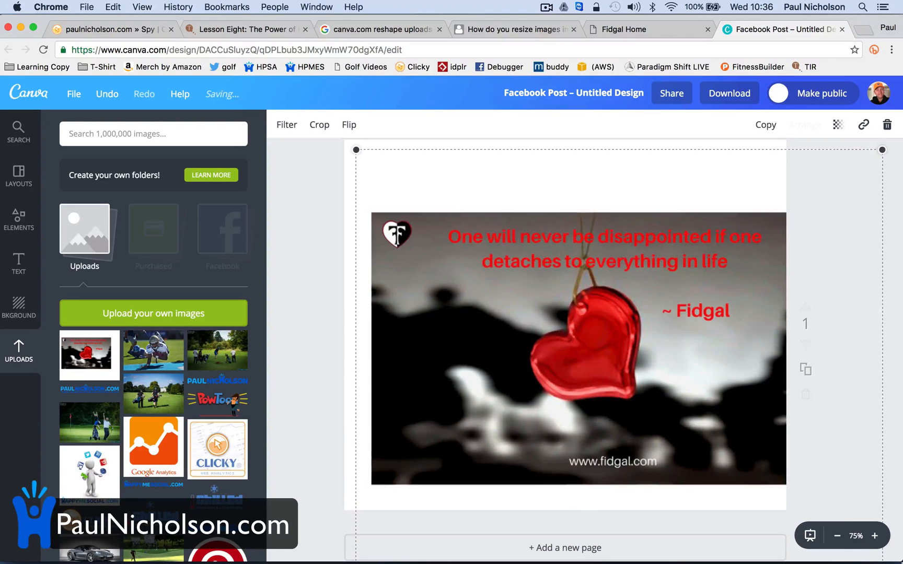
{"action": "left_click", "coordinate": [333, 154]}
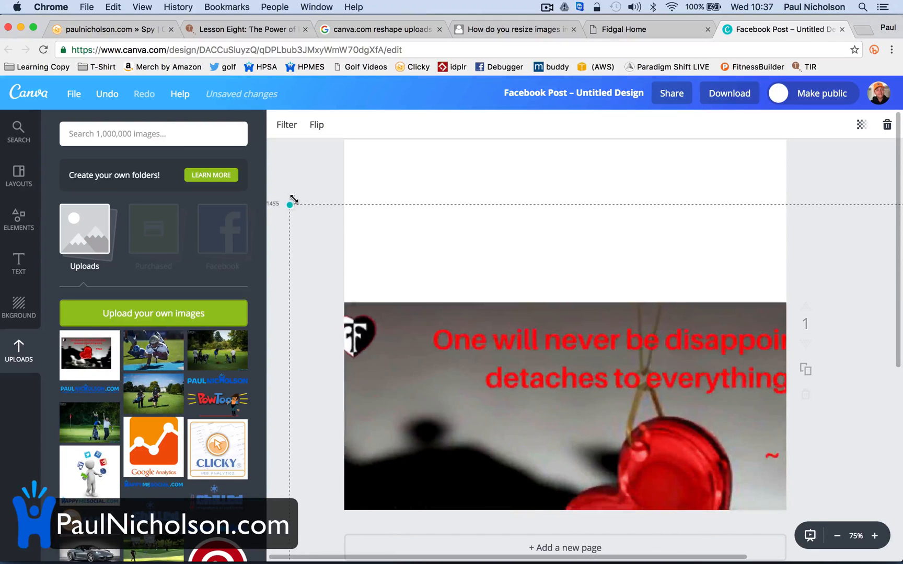
Stretch the heart image beyond every page edge, then deselect and zoom in to check.
{"action": "scroll", "scroll_direction": "down", "scroll_amount": 3}
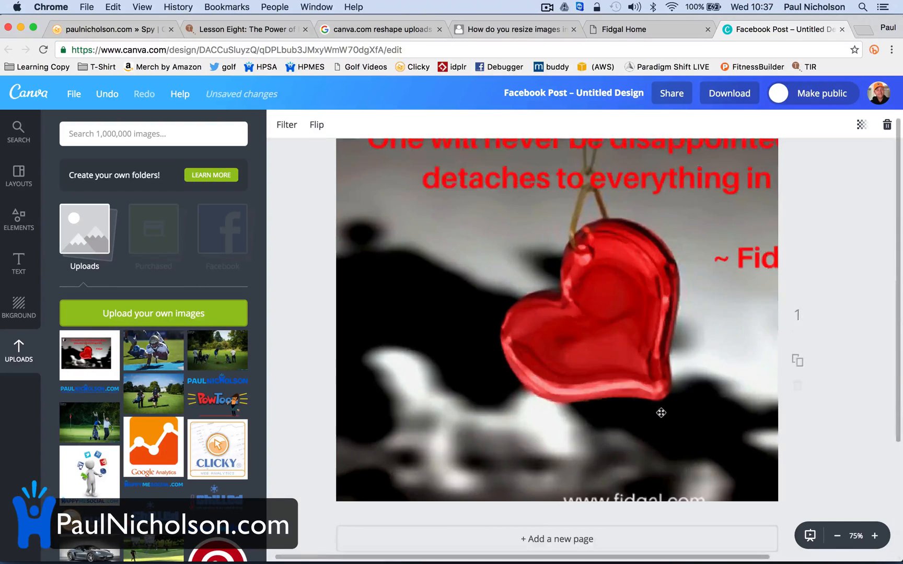
{"action": "left_click", "coordinate": [837, 537]}
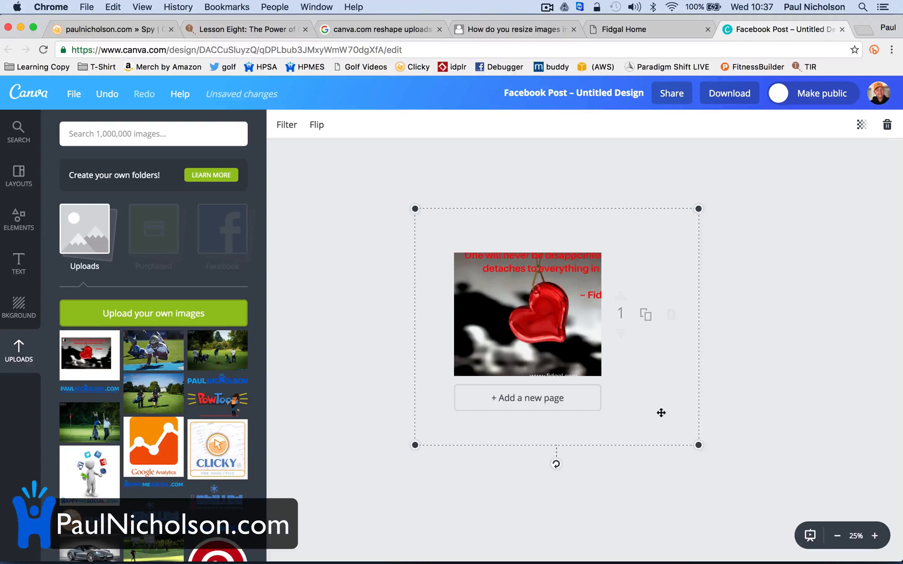
{"action": "mouse_move", "coordinate": [613, 369]}
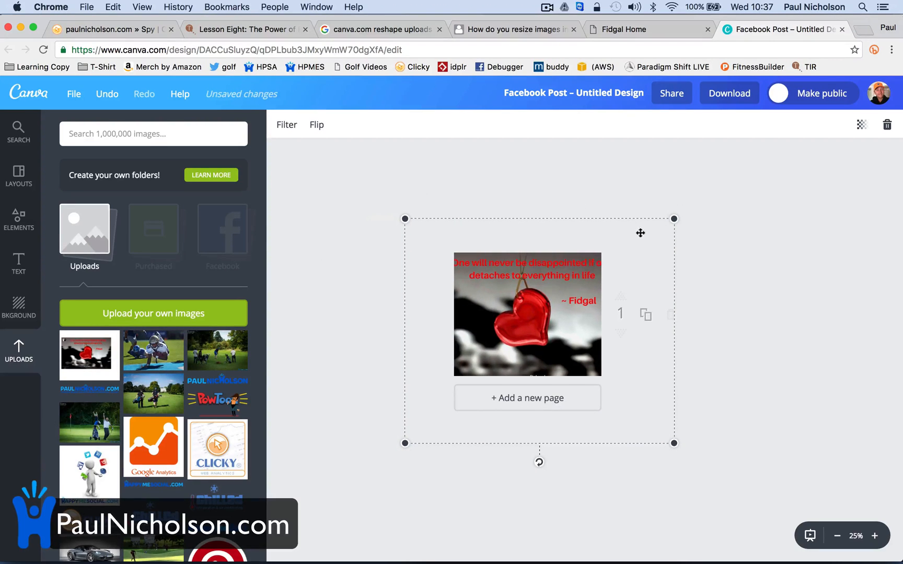
{"action": "left_click", "coordinate": [417, 348]}
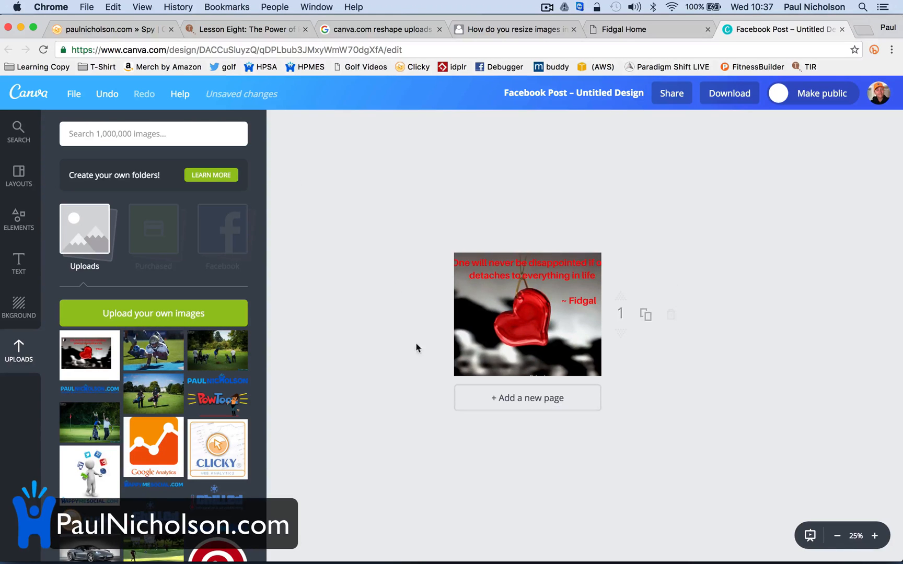
{"action": "left_click", "coordinate": [874, 535]}
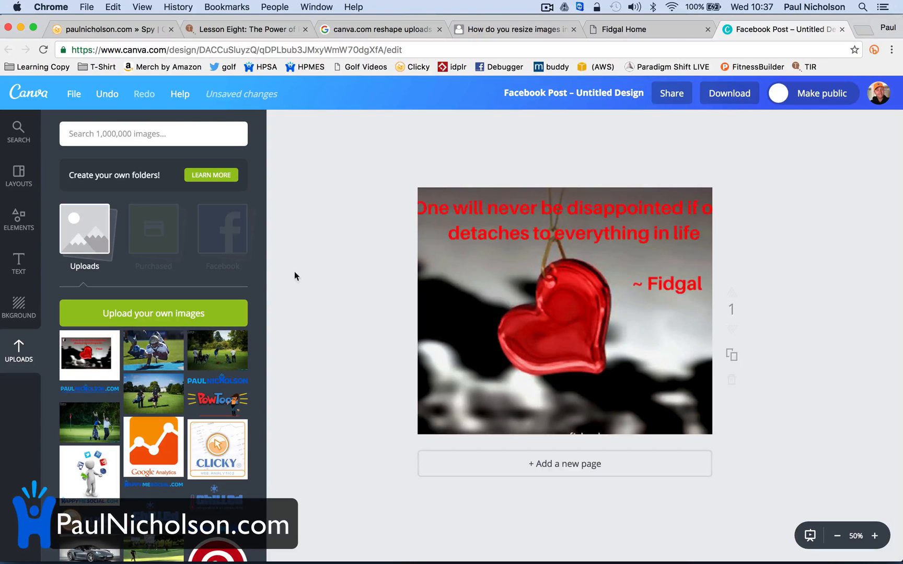
{"action": "left_click", "coordinate": [622, 29]}
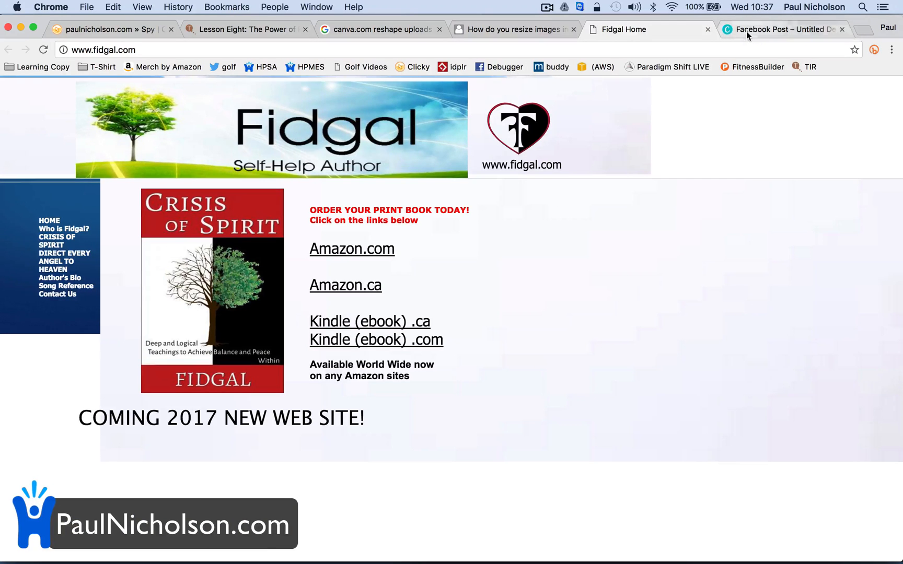
Return to Canva, then open 2.png from the Downloads folder in Preview.
{"action": "left_click", "coordinate": [783, 29]}
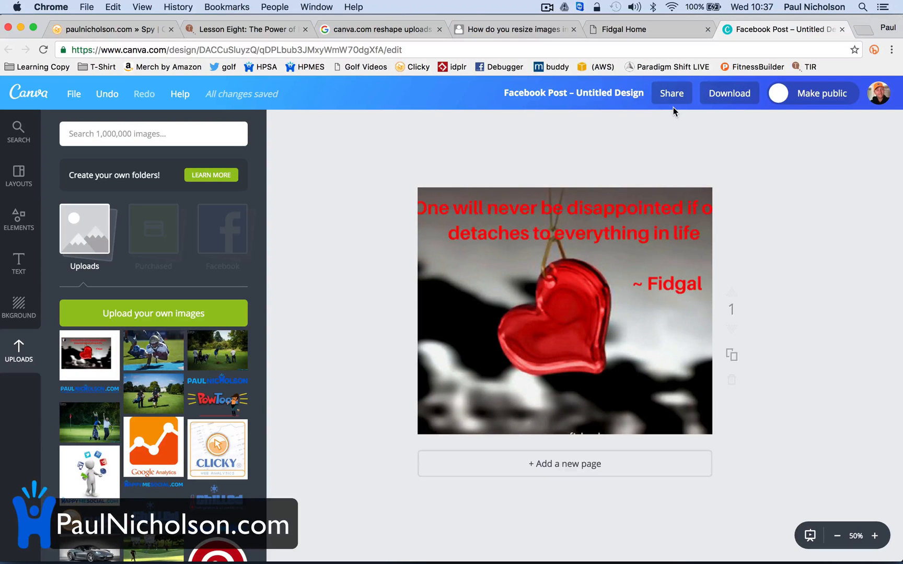
{"action": "mouse_move", "coordinate": [18, 224]}
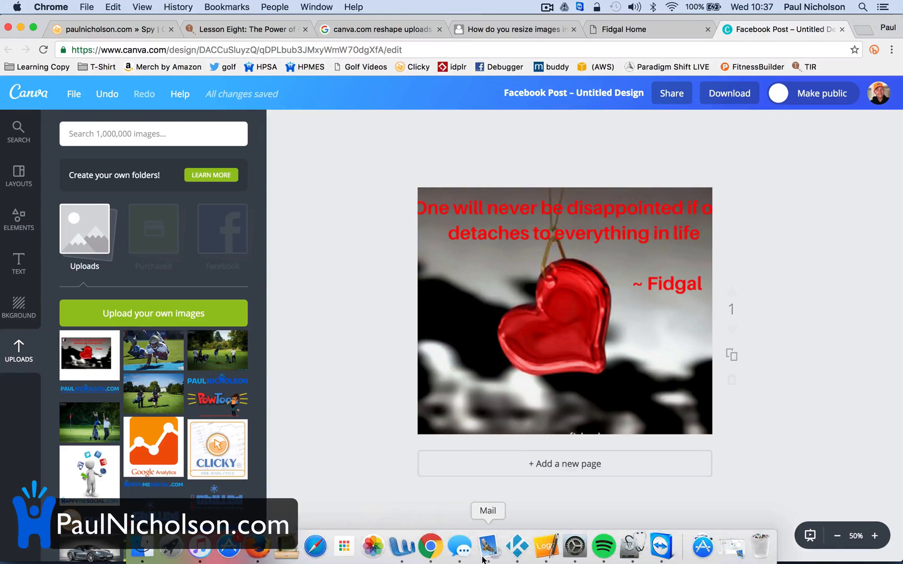
{"action": "mouse_move", "coordinate": [429, 545]}
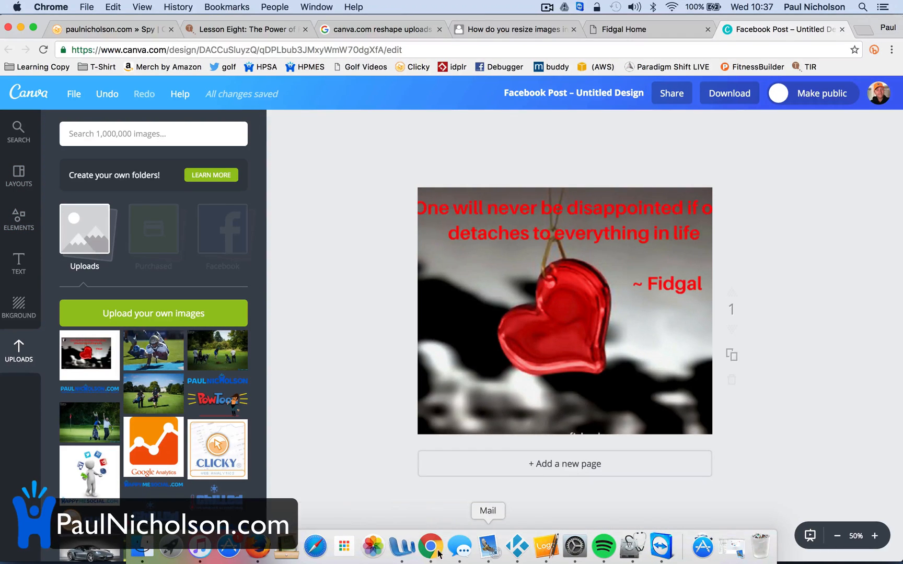
{"action": "mouse_move", "coordinate": [141, 544]}
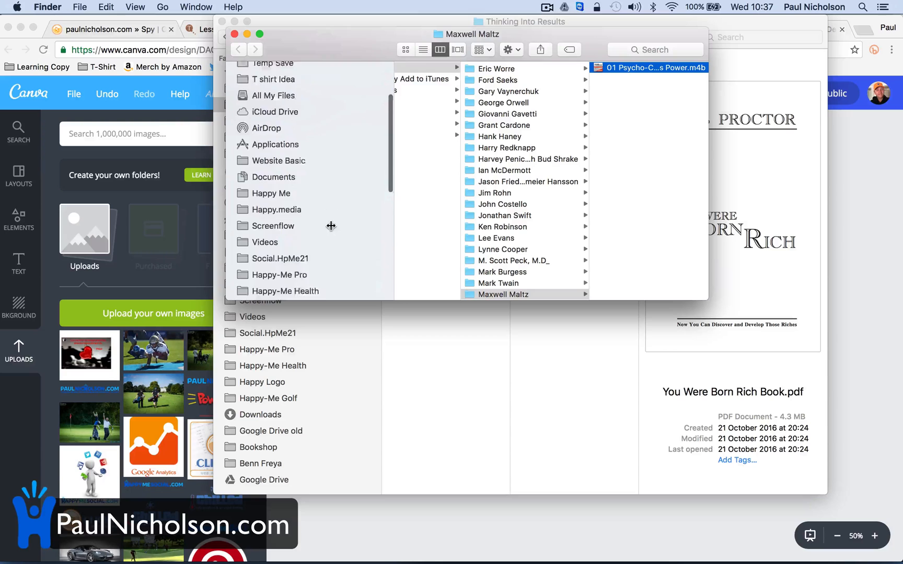
{"action": "scroll", "scroll_direction": "down", "scroll_amount": 3}
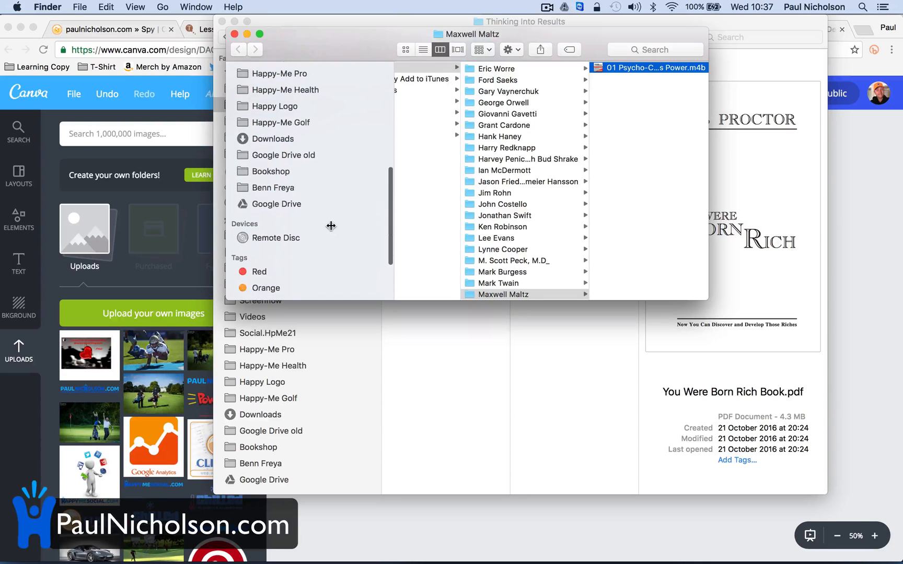
{"action": "left_click", "coordinate": [273, 139]}
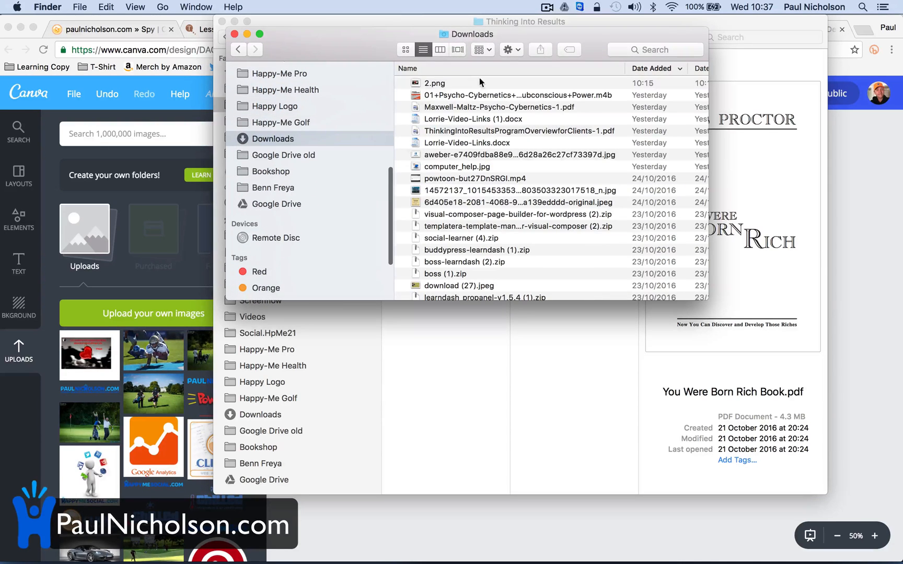
{"action": "double_click", "coordinate": [434, 83]}
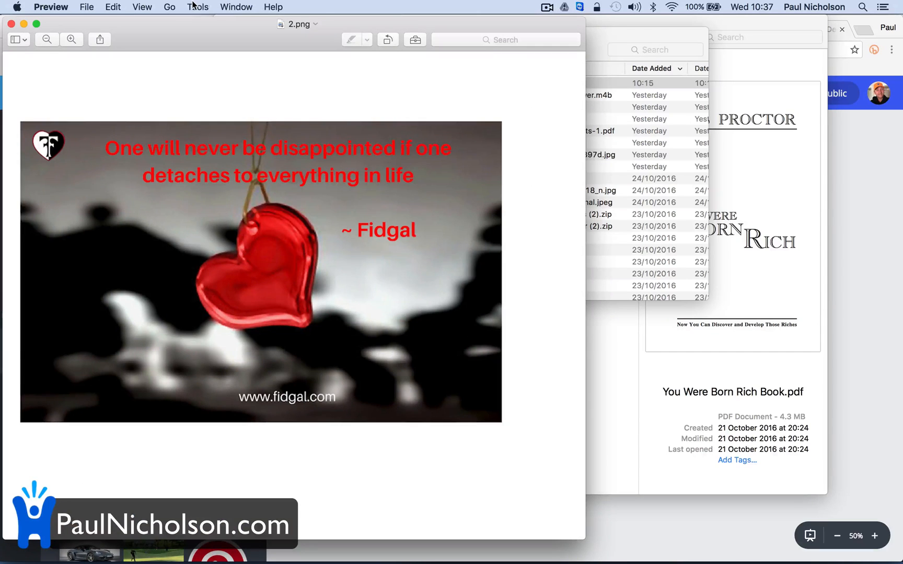
Resize 2.png to 1200 × 800 pixels in Adjust Size with Scale proportionally unchecked.
{"action": "left_click", "coordinate": [197, 7]}
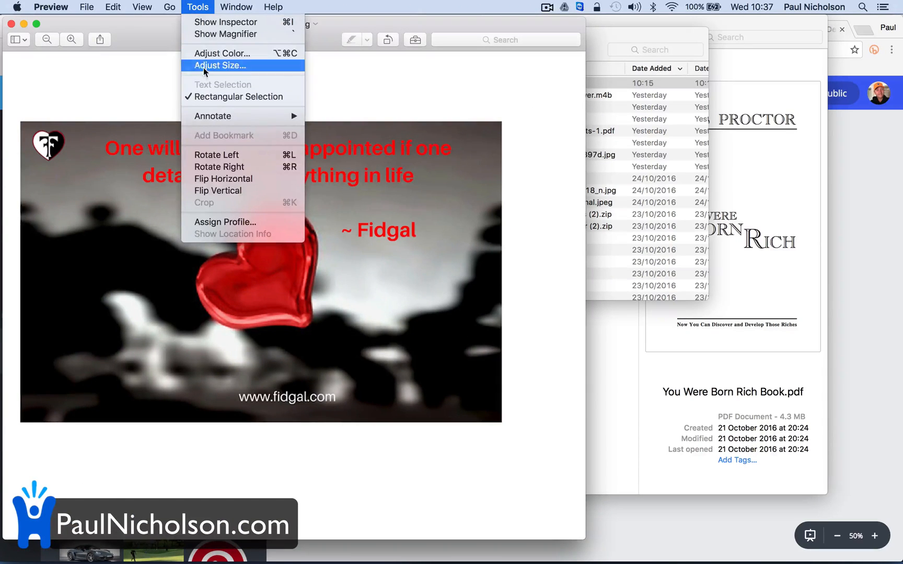
{"action": "left_click", "coordinate": [219, 65]}
{"action": "type", "text": "1200"}
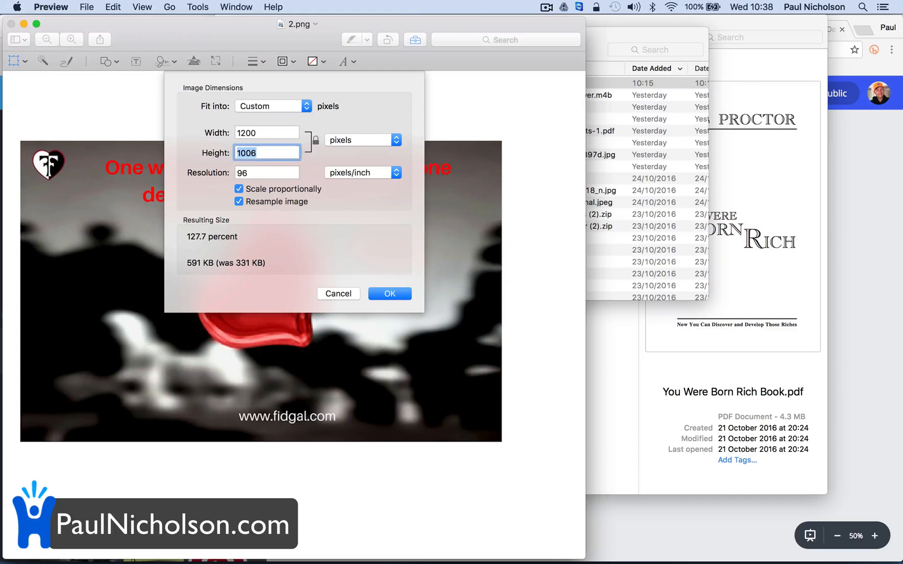
{"action": "left_click", "coordinate": [238, 189]}
{"action": "type", "text": "800"}
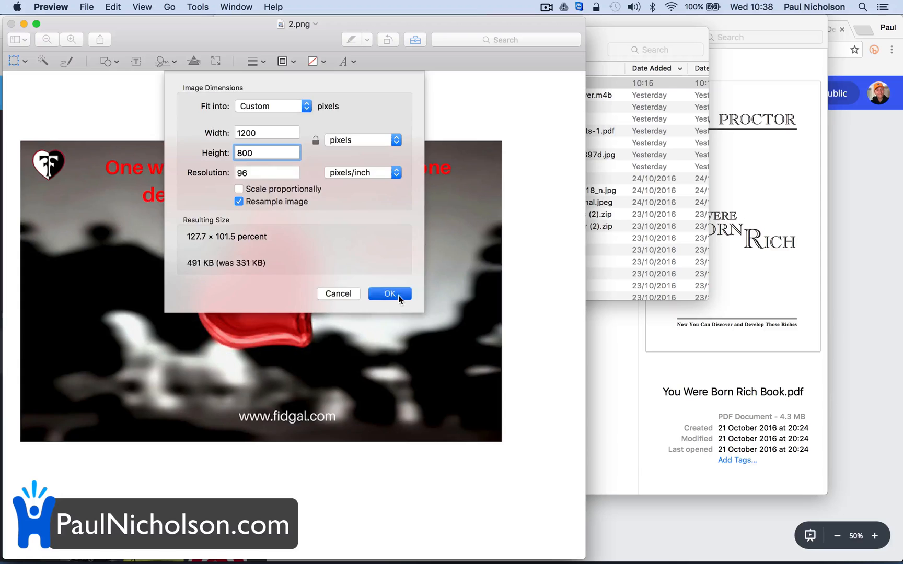
{"action": "left_click", "coordinate": [390, 294]}
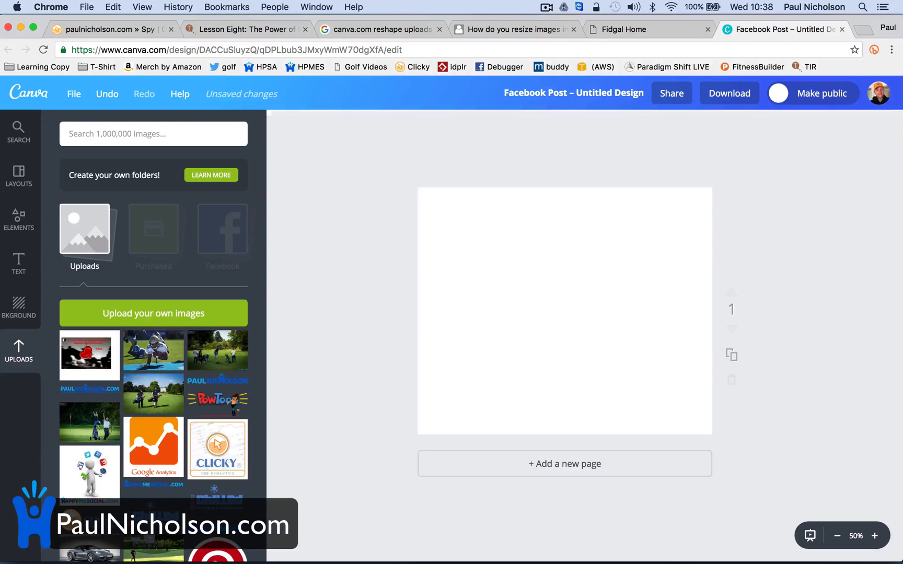
{"action": "mouse_move", "coordinate": [521, 354]}
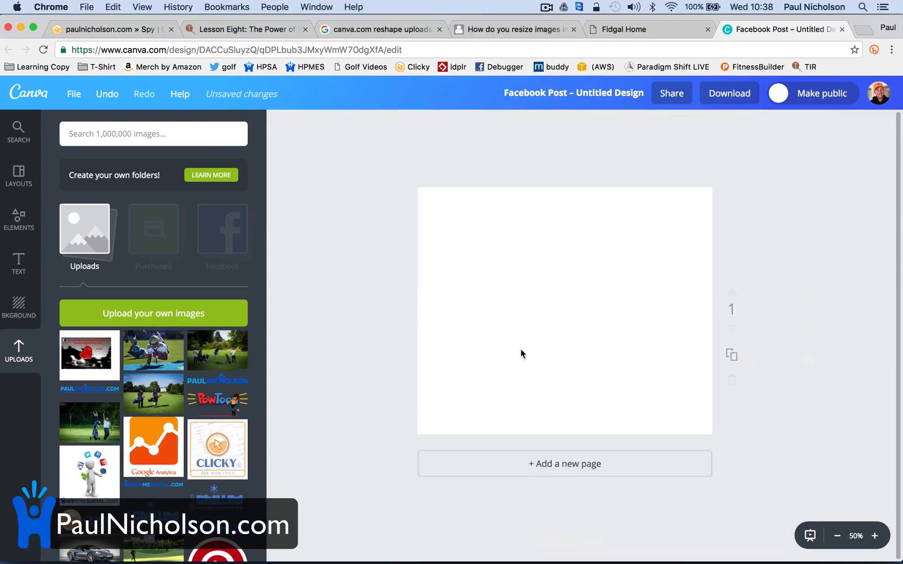